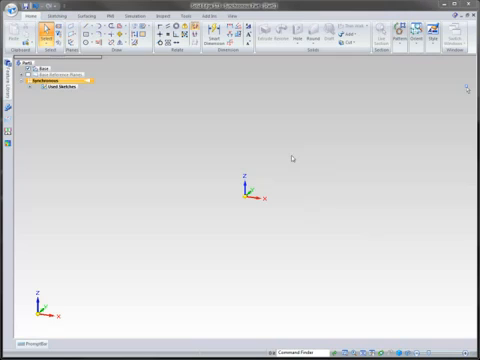
Step: Collapse the ribbon to tab names only via its right-click Minimize the Ribbon option
{"action": "right_click", "coordinate": [240, 180]}
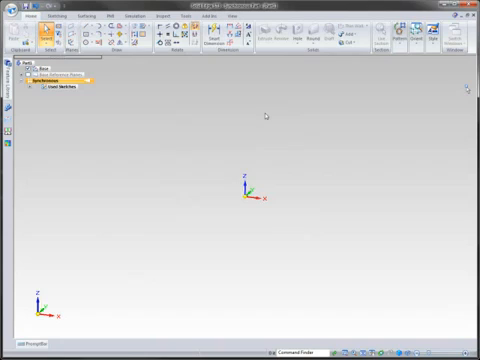
{"action": "mouse_move", "coordinate": [152, 48]}
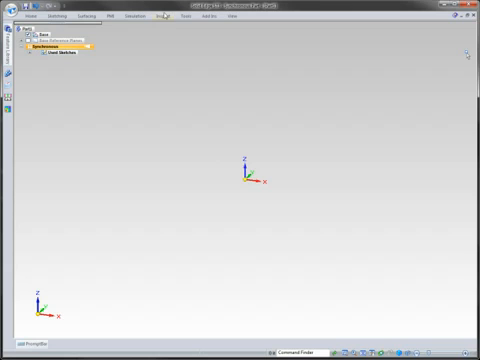
{"action": "left_click", "coordinate": [156, 15]}
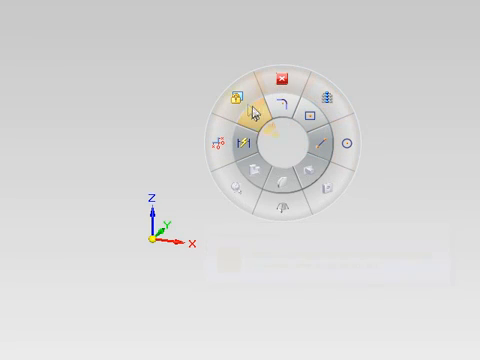
{"action": "mouse_move", "coordinate": [253, 123]}
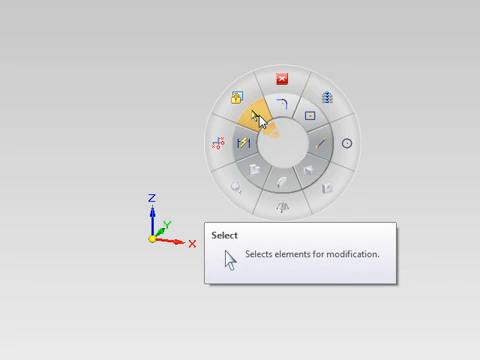
{"action": "mouse_move", "coordinate": [272, 120]}
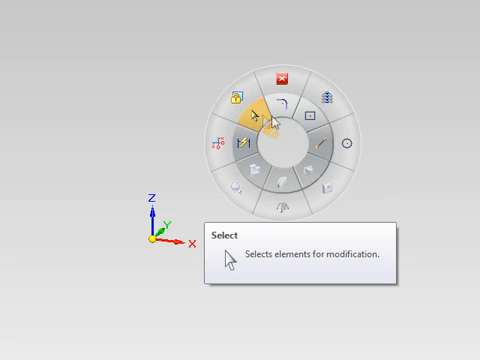
{"action": "mouse_move", "coordinate": [313, 123]}
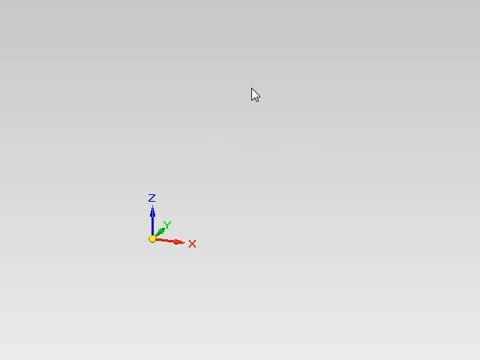
{"action": "right_click", "coordinate": [256, 93]}
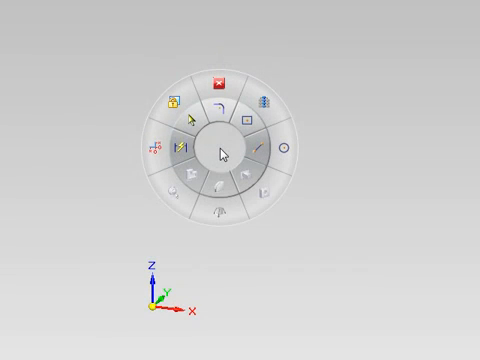
{"action": "mouse_move", "coordinate": [232, 146]}
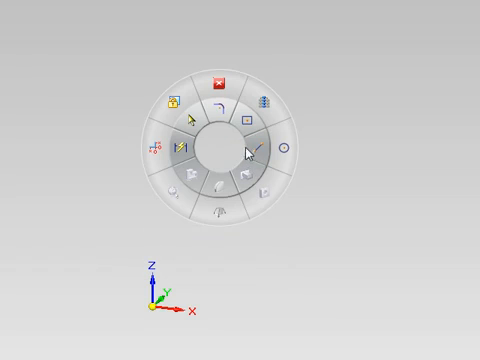
{"action": "mouse_move", "coordinate": [228, 148]}
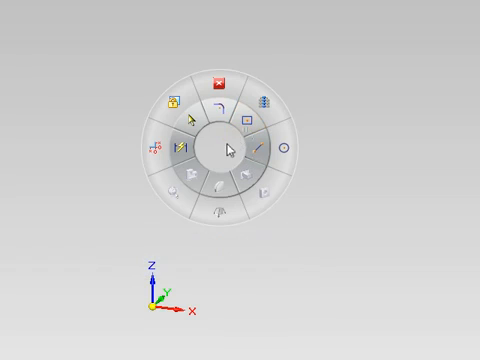
{"action": "left_click", "coordinate": [246, 123]}
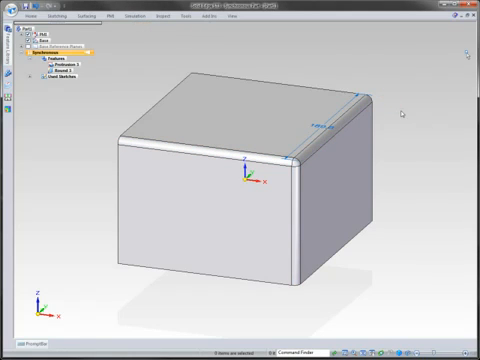
{"action": "mouse_move", "coordinate": [399, 115]}
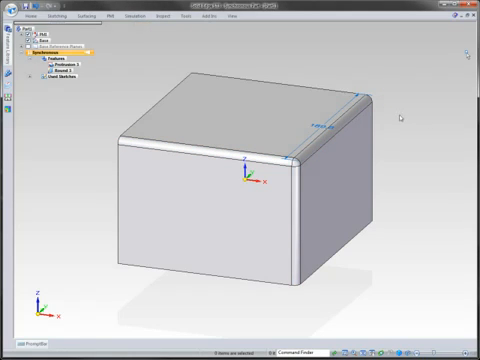